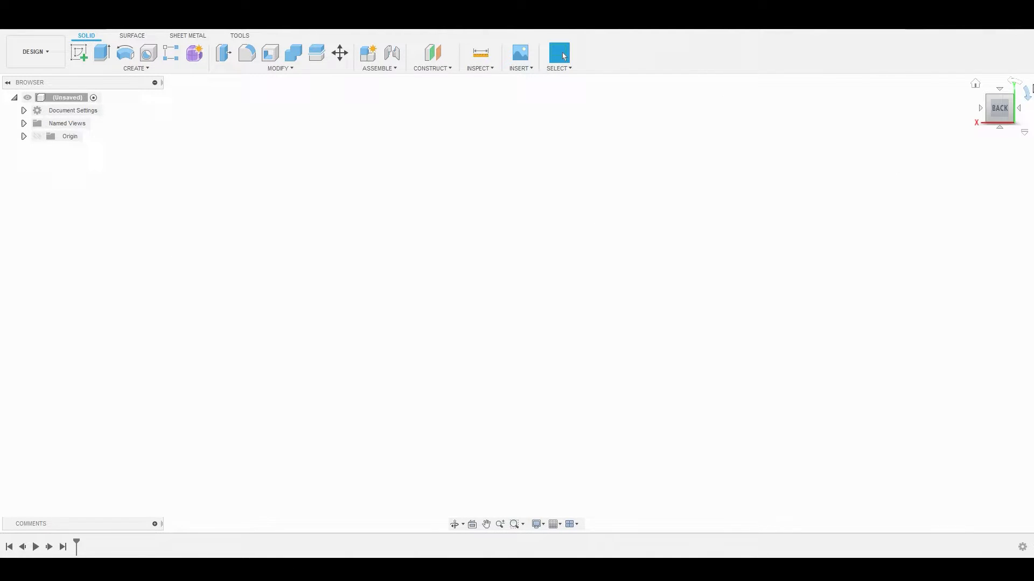
# - Switch to the front view using the ViewCube
pyautogui.click(1018, 108)
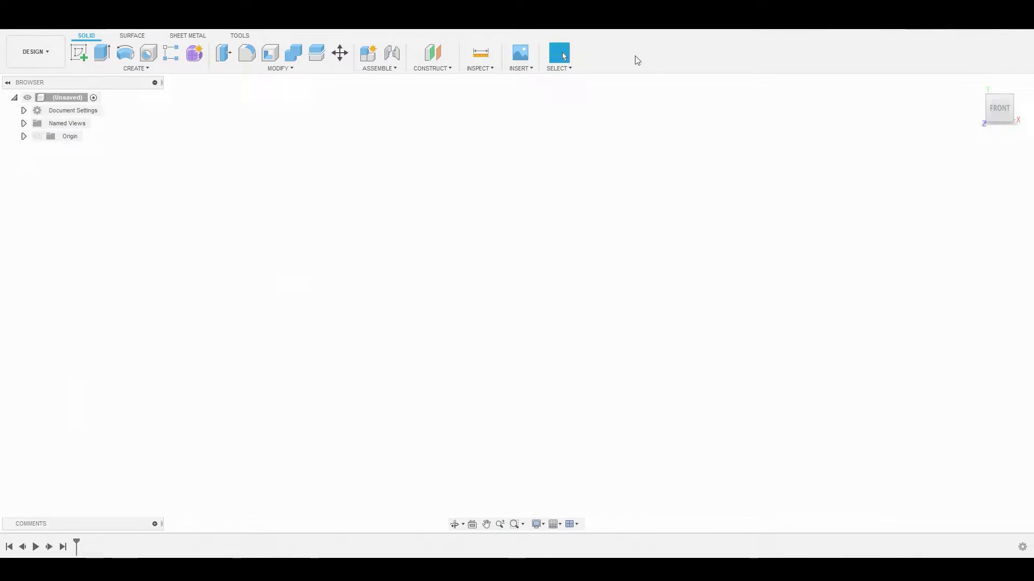
# - Insert front.png from the computer as a canvas on the XY plane
pyautogui.click(519, 52)
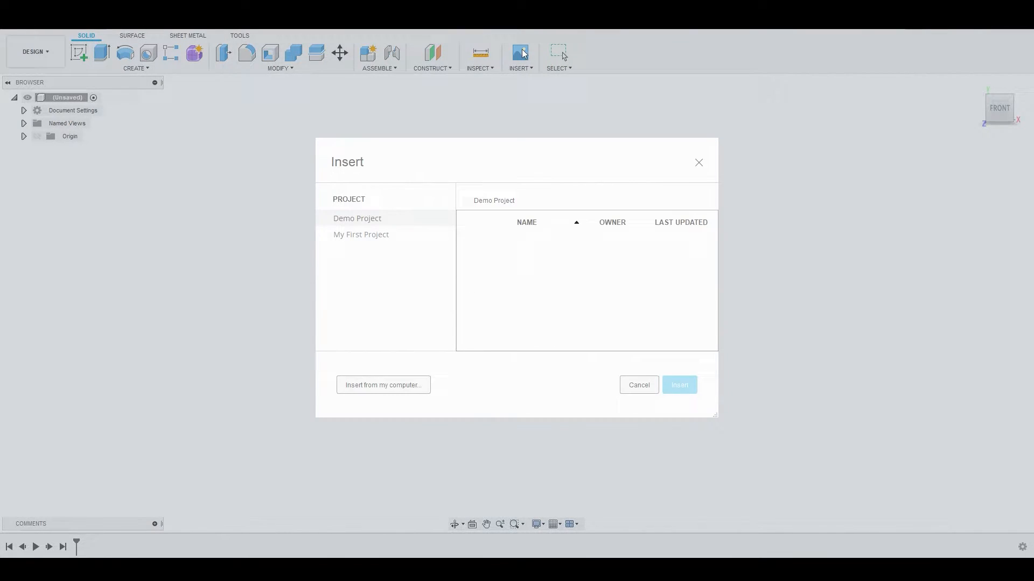
pyautogui.click(382, 385)
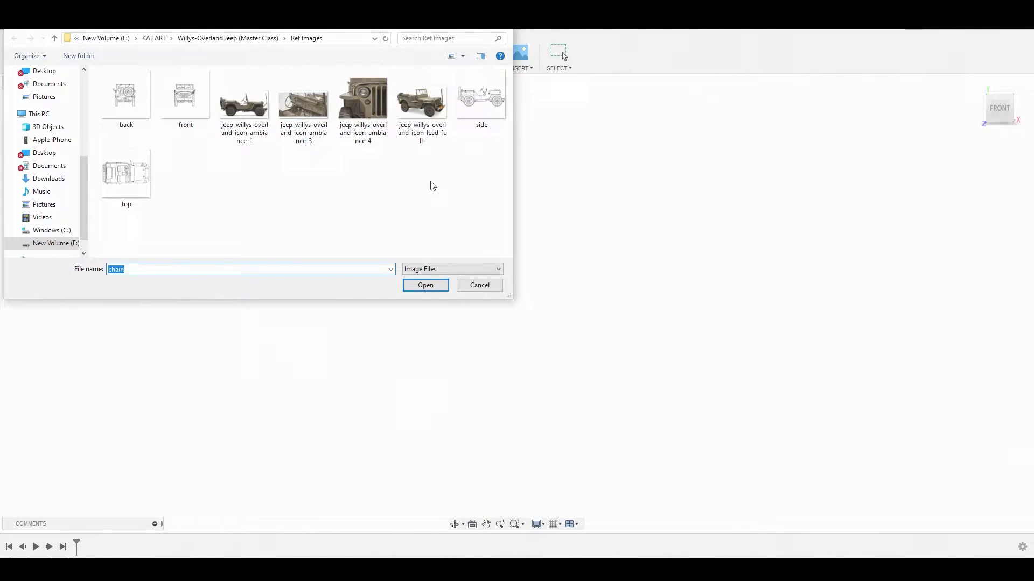
pyautogui.click(185, 96)
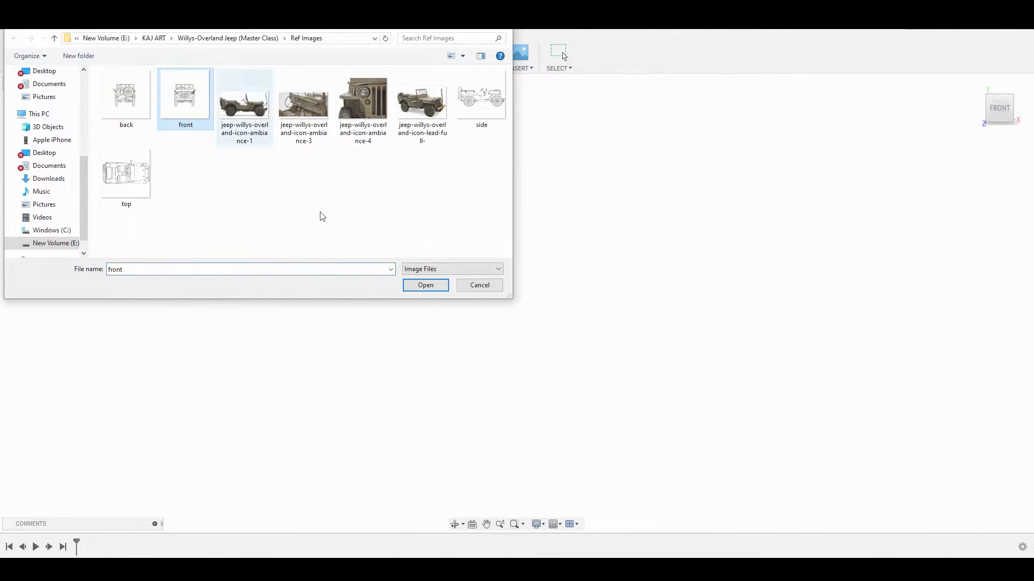
pyautogui.click(425, 284)
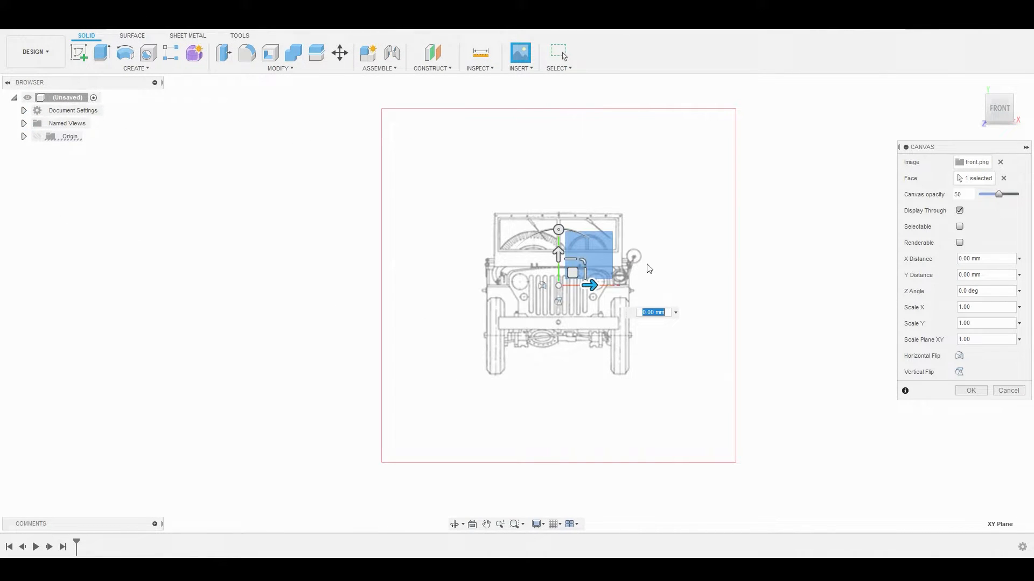
pyautogui.click(970, 390)
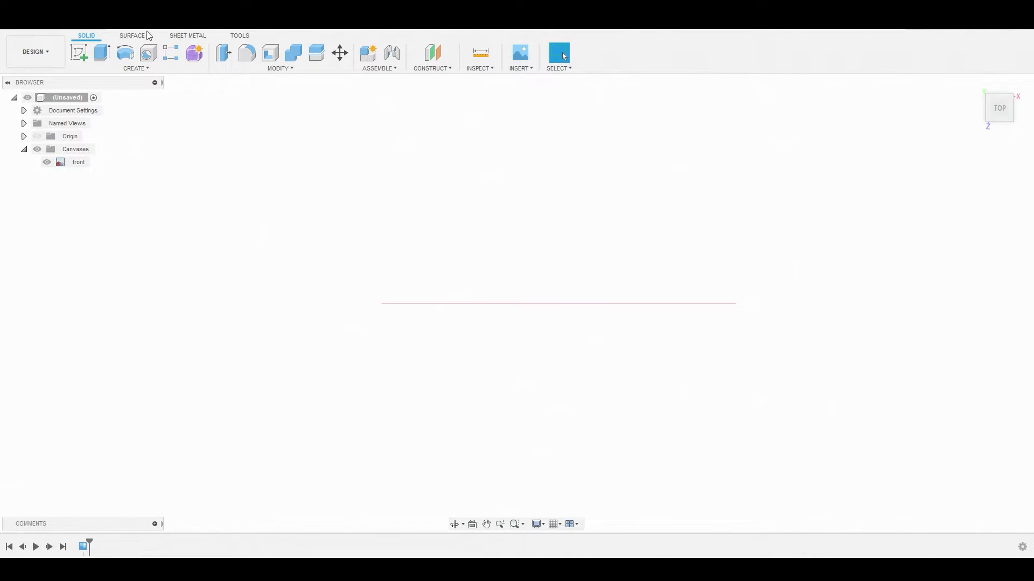
# - Insert top.png as a canvas on the XZ plane and return to the front view
pyautogui.click(519, 52)
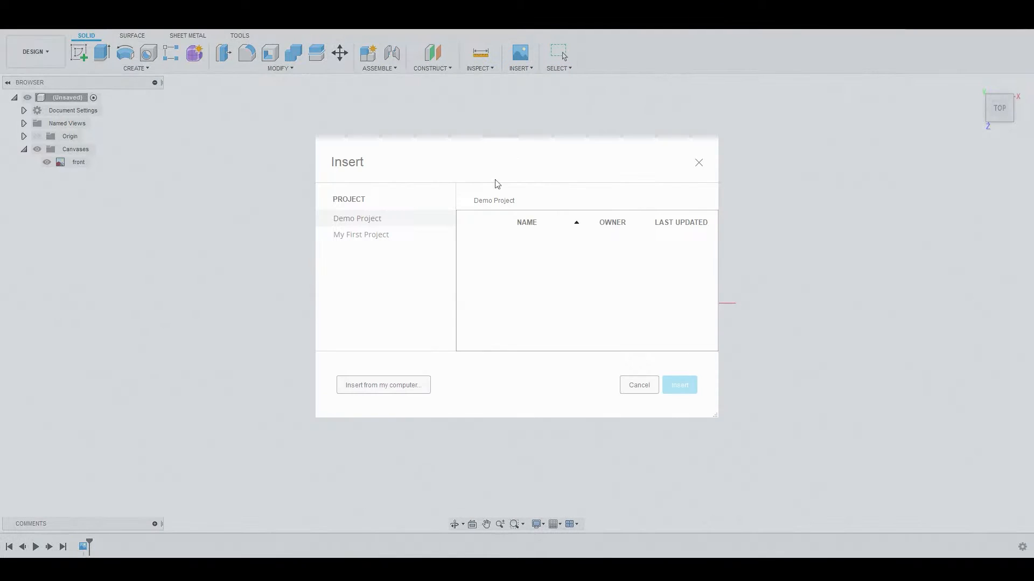
pyautogui.click(382, 386)
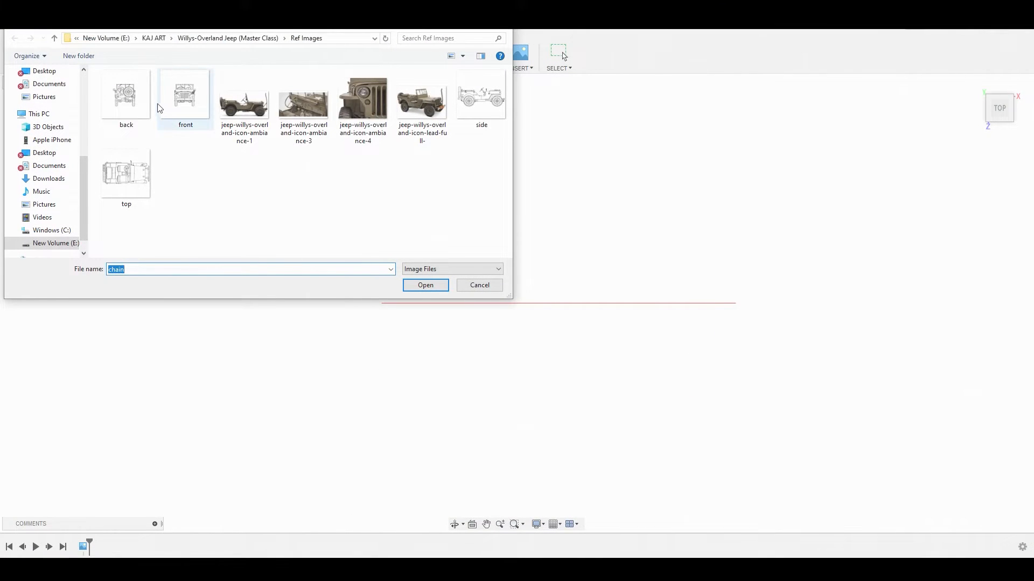
pyautogui.click(426, 285)
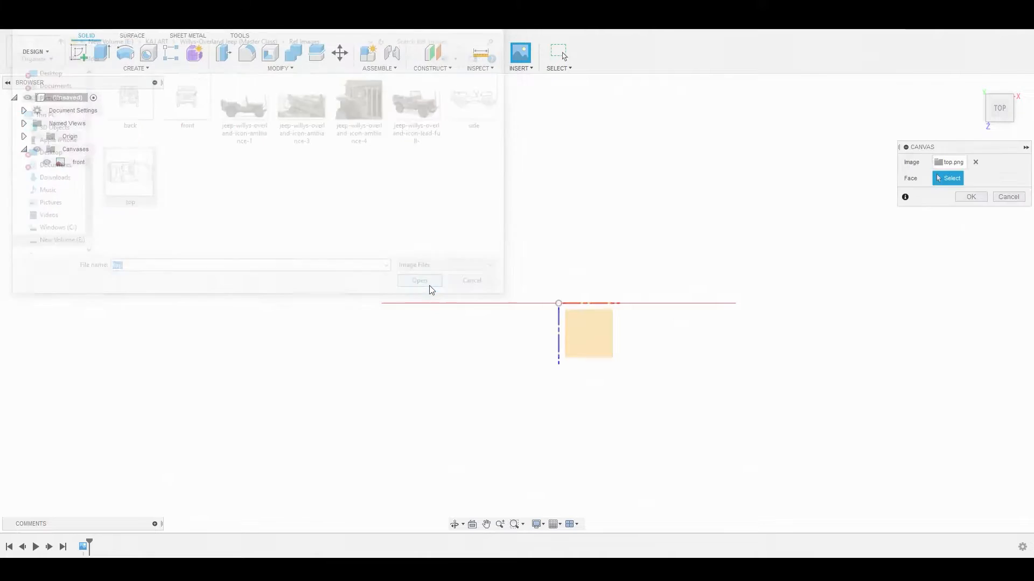
pyautogui.click(419, 281)
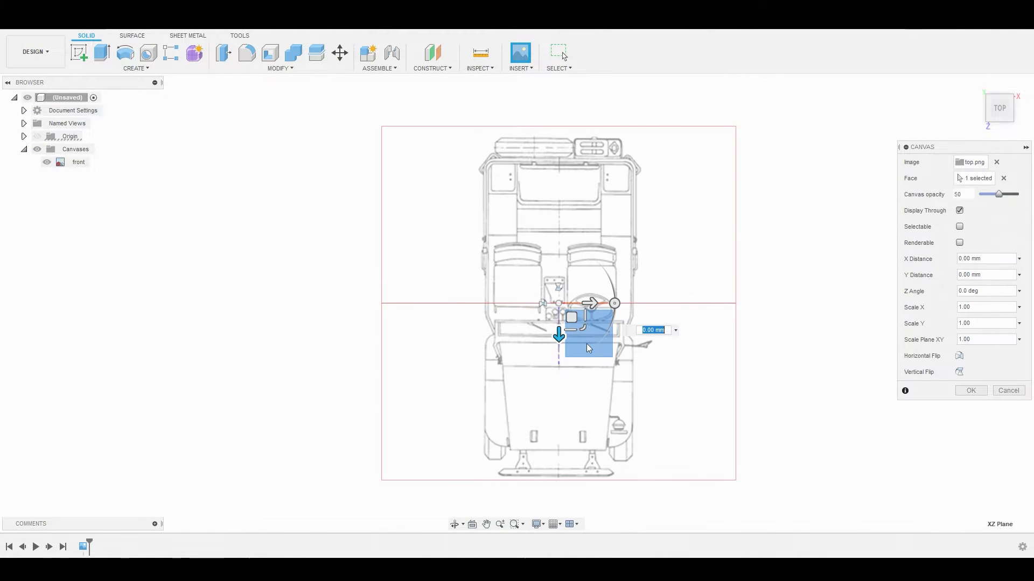
pyautogui.click(970, 390)
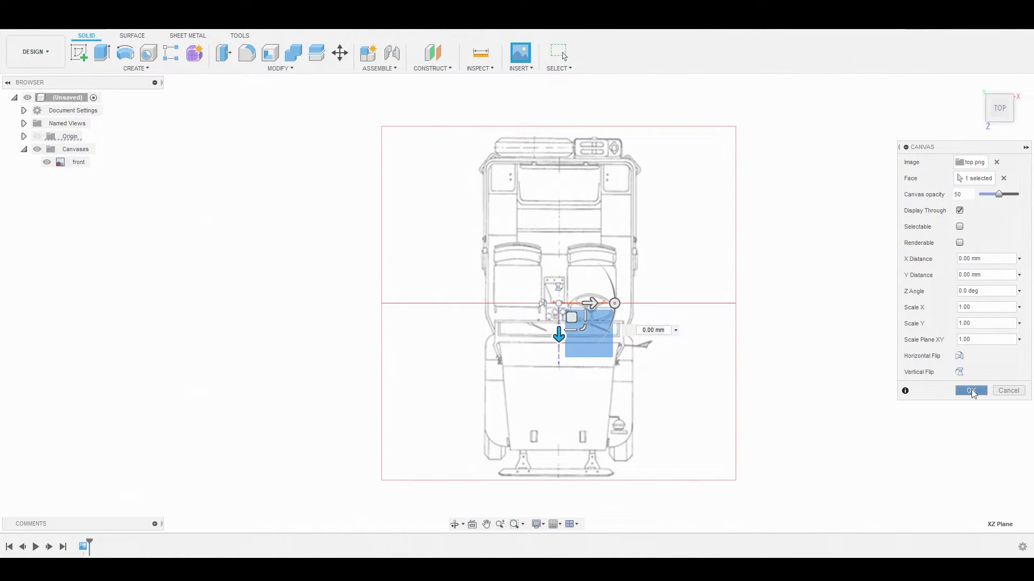
pyautogui.click(970, 390)
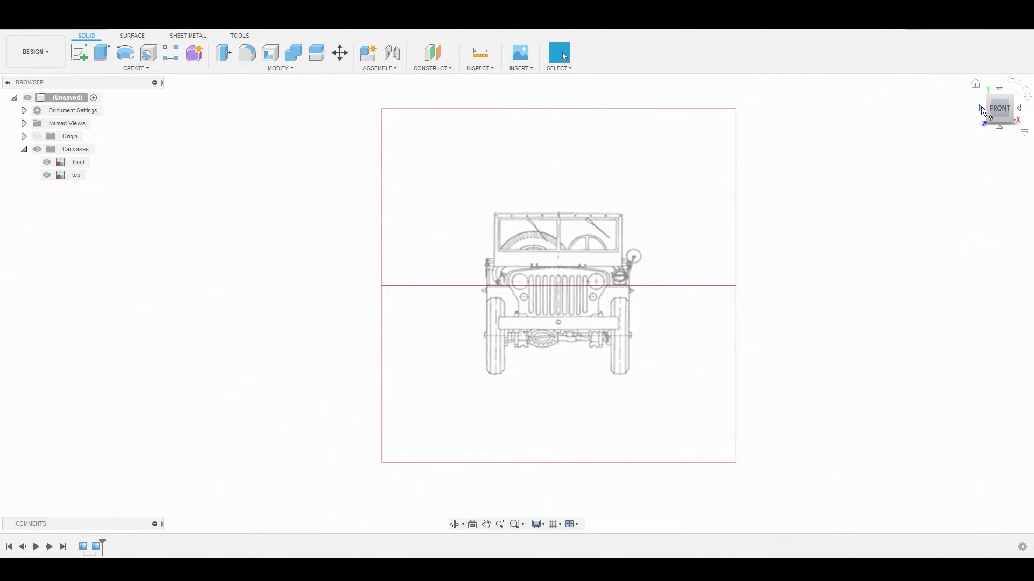
# - From the left view, insert side.png as a canvas on the YZ plane
pyautogui.click(1000, 107)
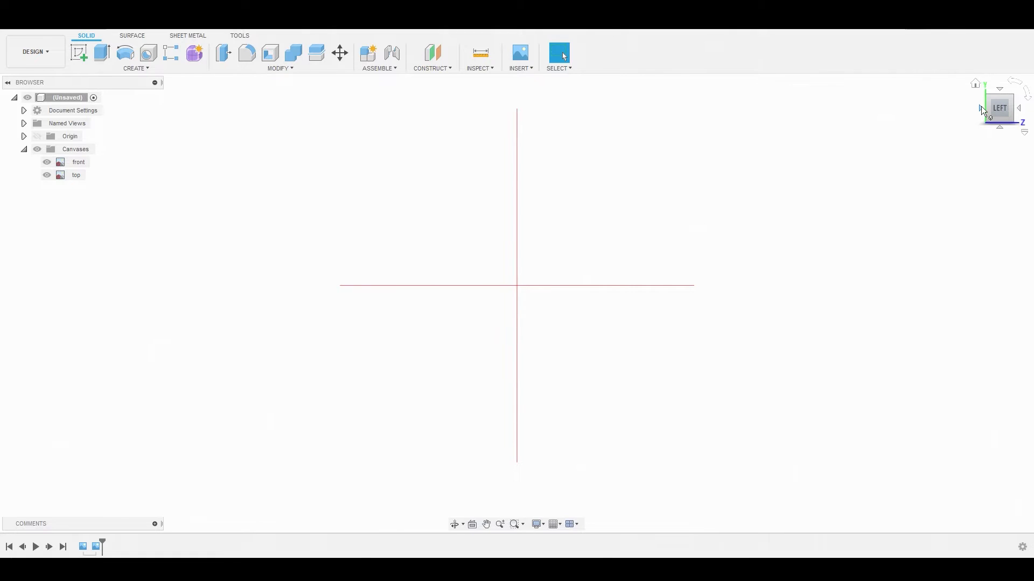
pyautogui.moveTo(520, 52)
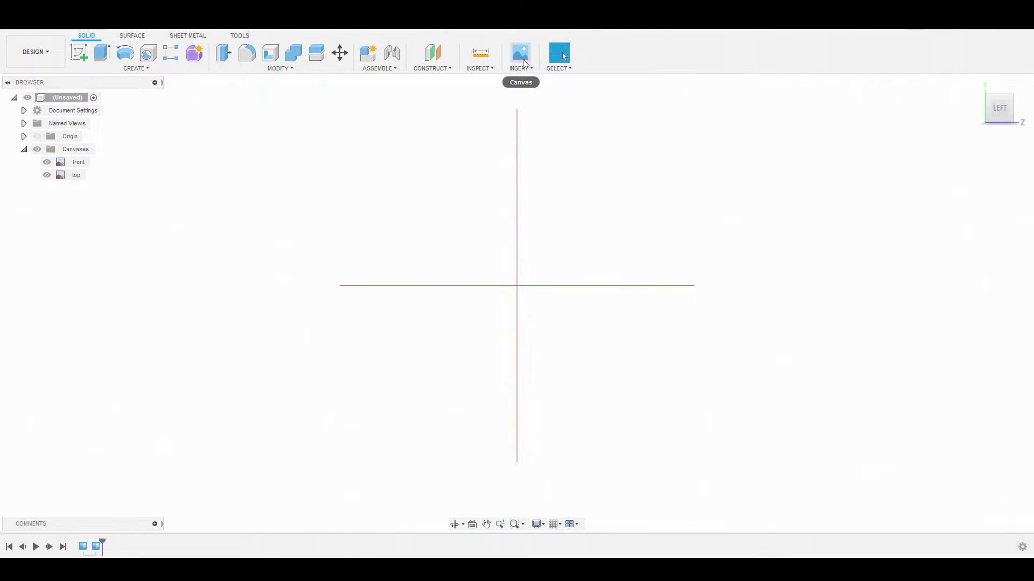
pyautogui.click(520, 53)
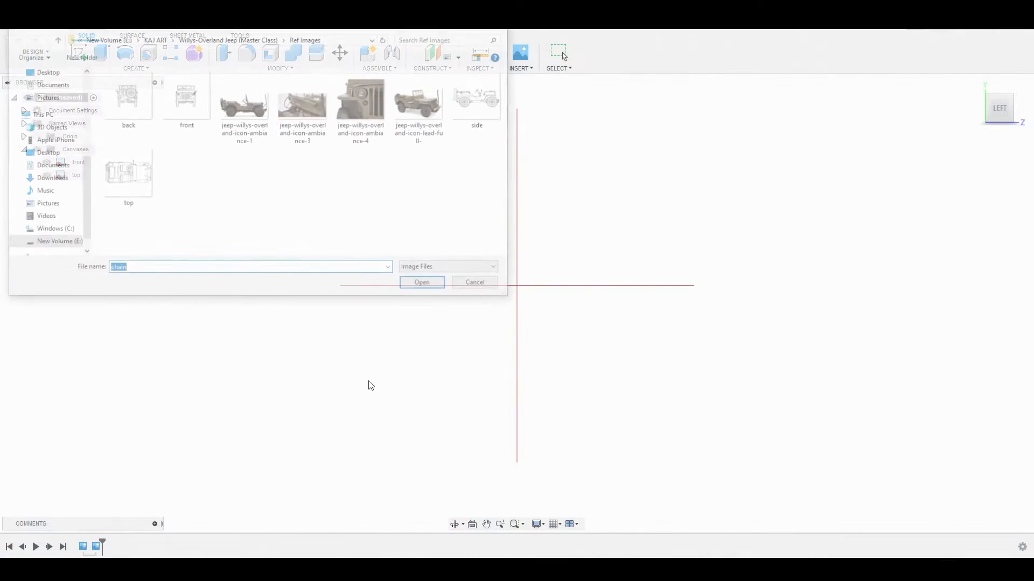
pyautogui.click(421, 282)
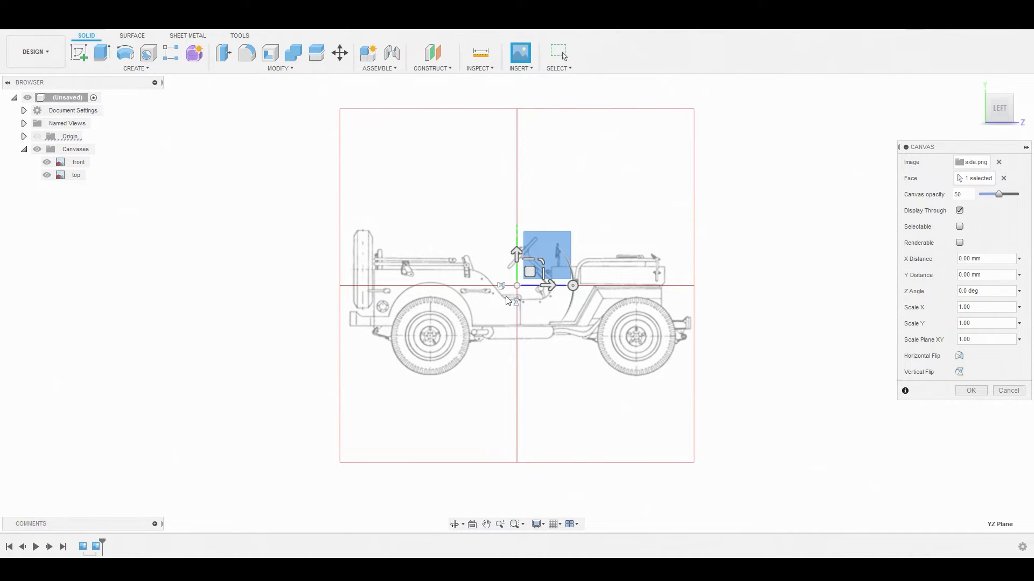
pyautogui.moveTo(499, 284)
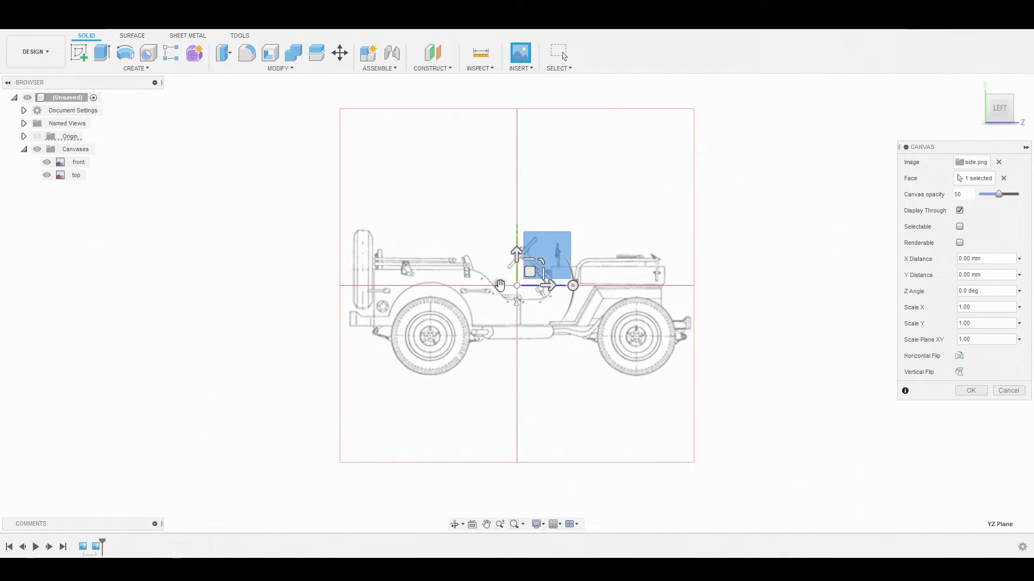
pyautogui.click(969, 390)
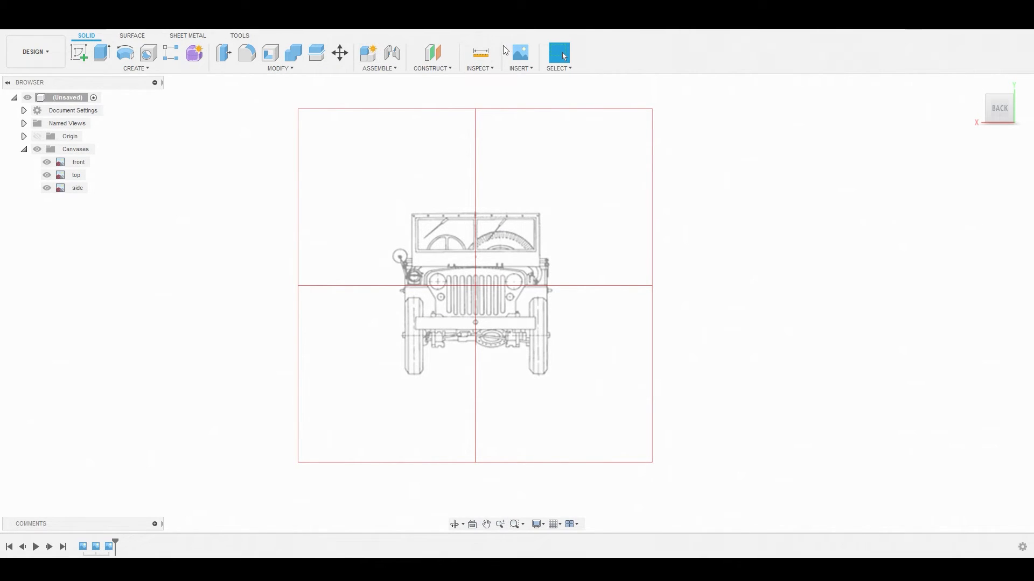
# - Insert back.png as a canvas on the XY plane and collapse the Canvases folder
pyautogui.click(519, 52)
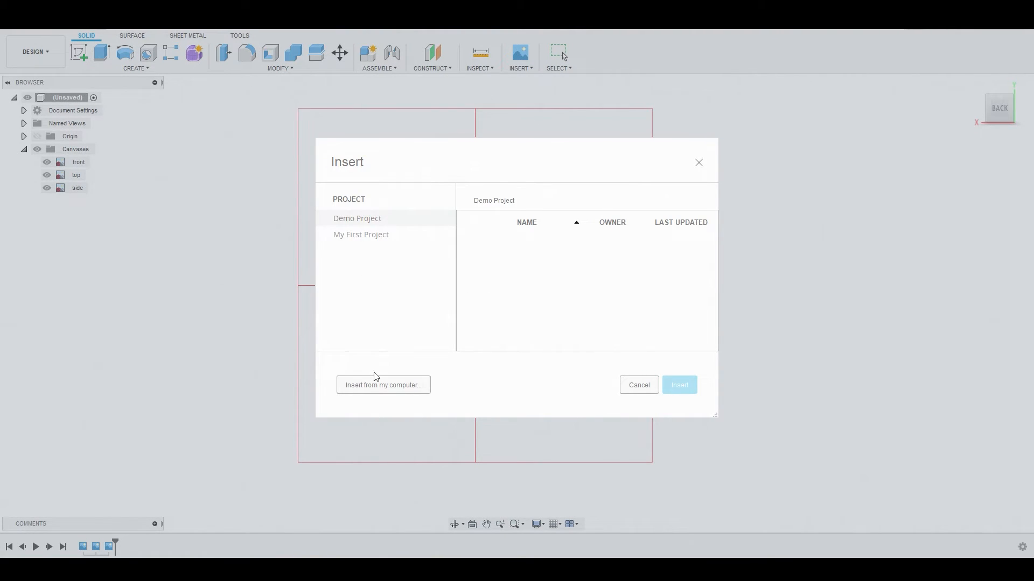
pyautogui.click(383, 386)
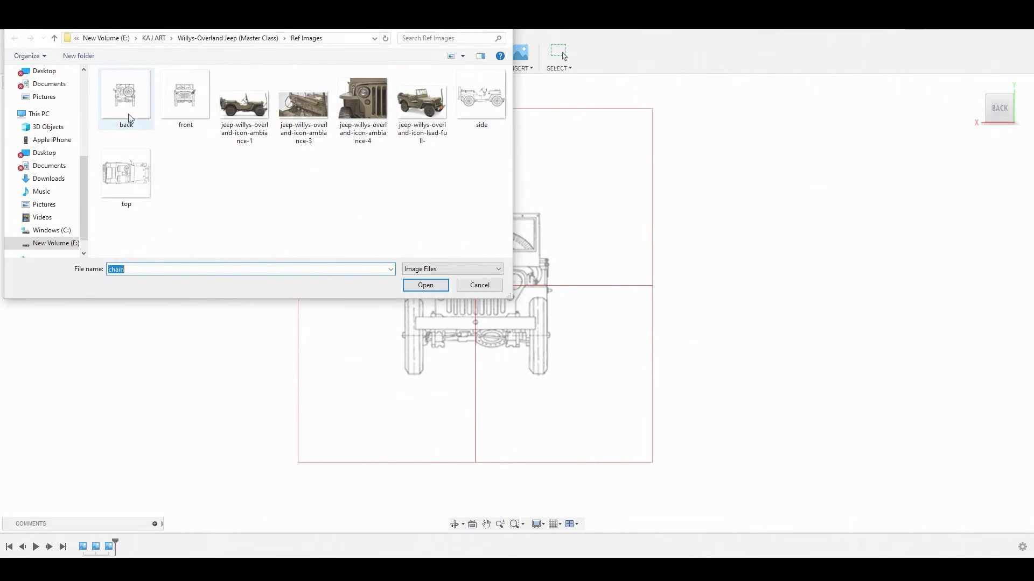
pyautogui.click(425, 284)
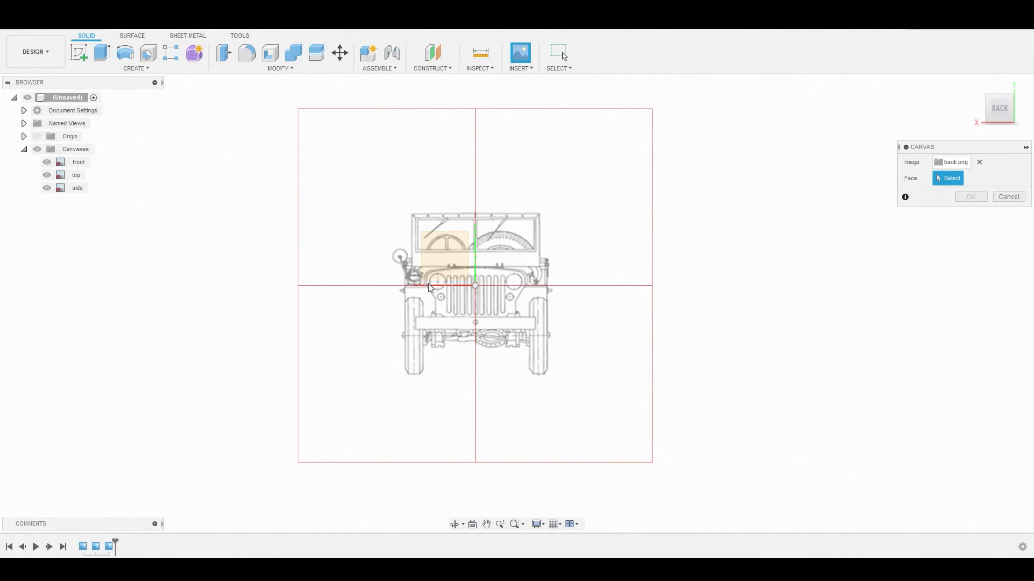
pyautogui.click(462, 264)
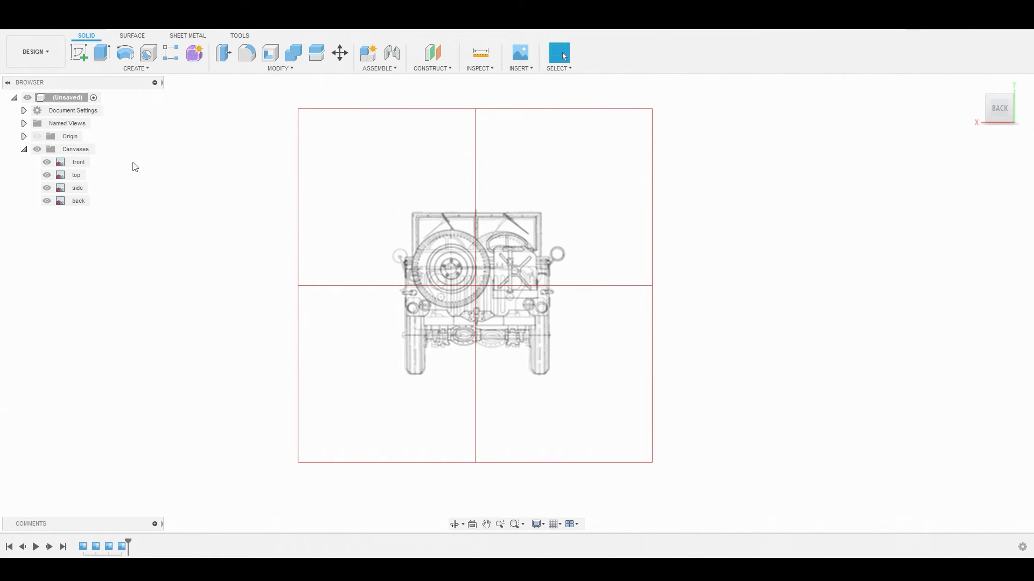
pyautogui.click(23, 148)
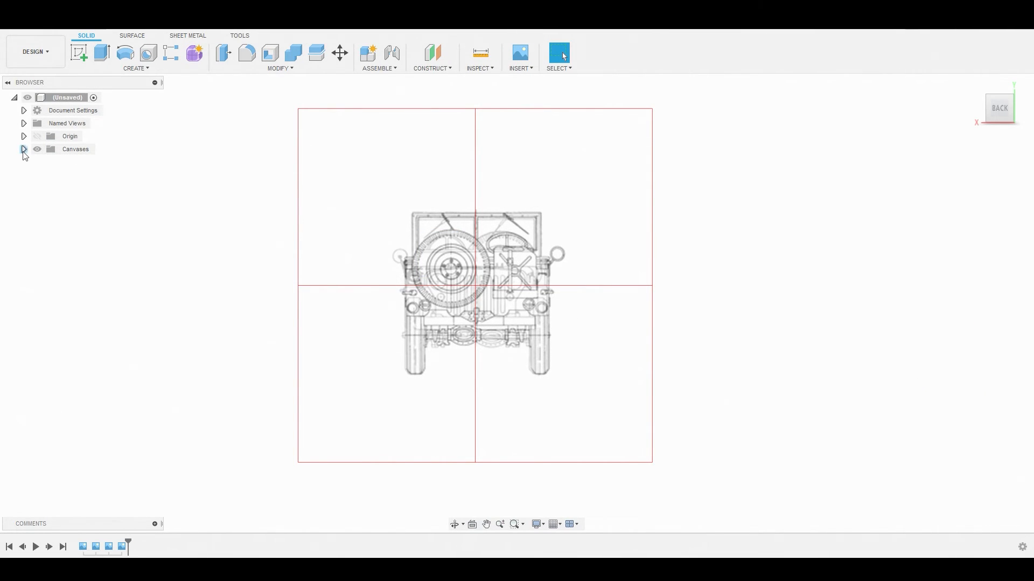
# - Toggle canvas visibility in the Browser so only the side canvas remains shown
pyautogui.click(24, 149)
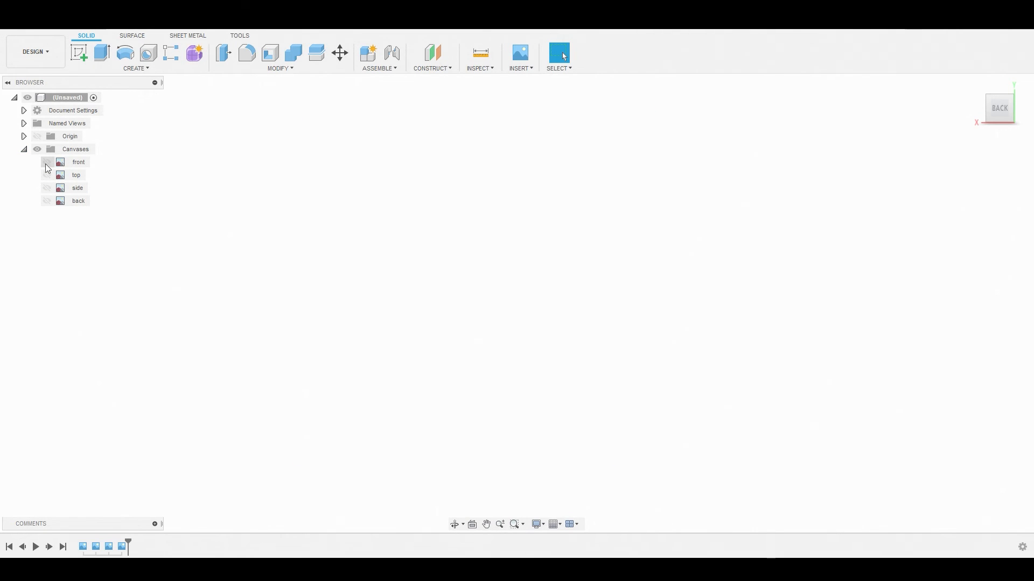
pyautogui.click(46, 176)
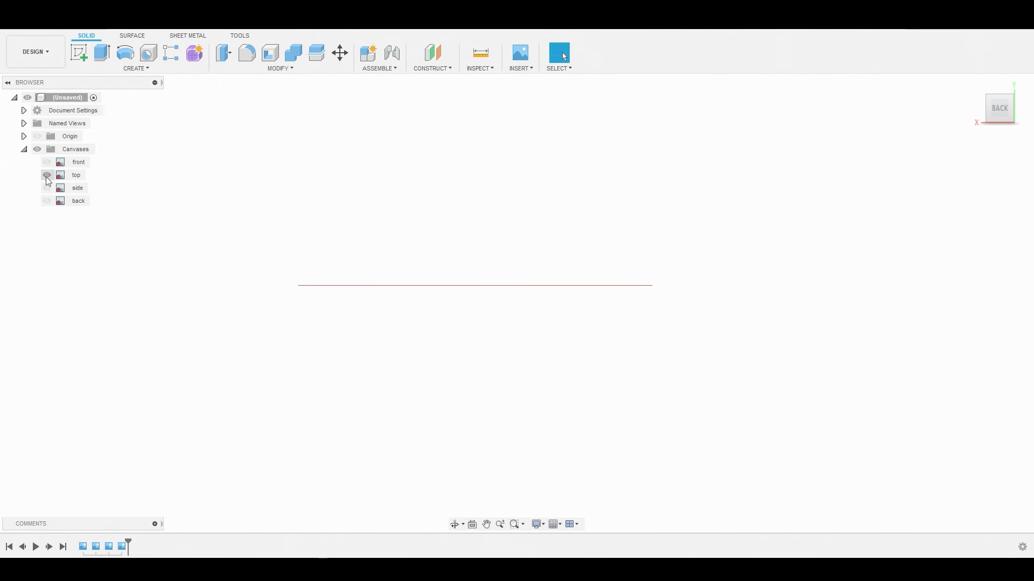
pyautogui.click(46, 188)
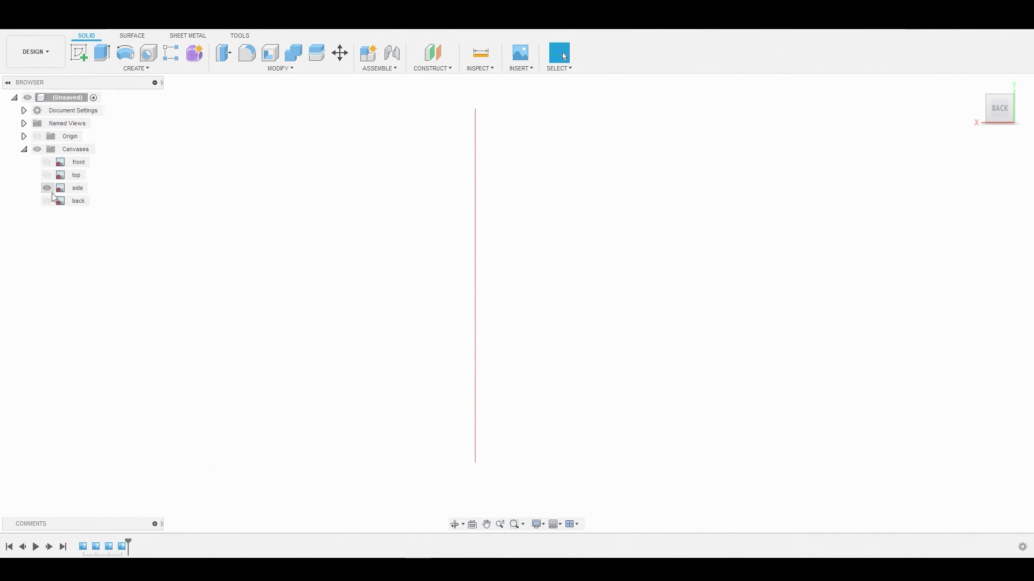